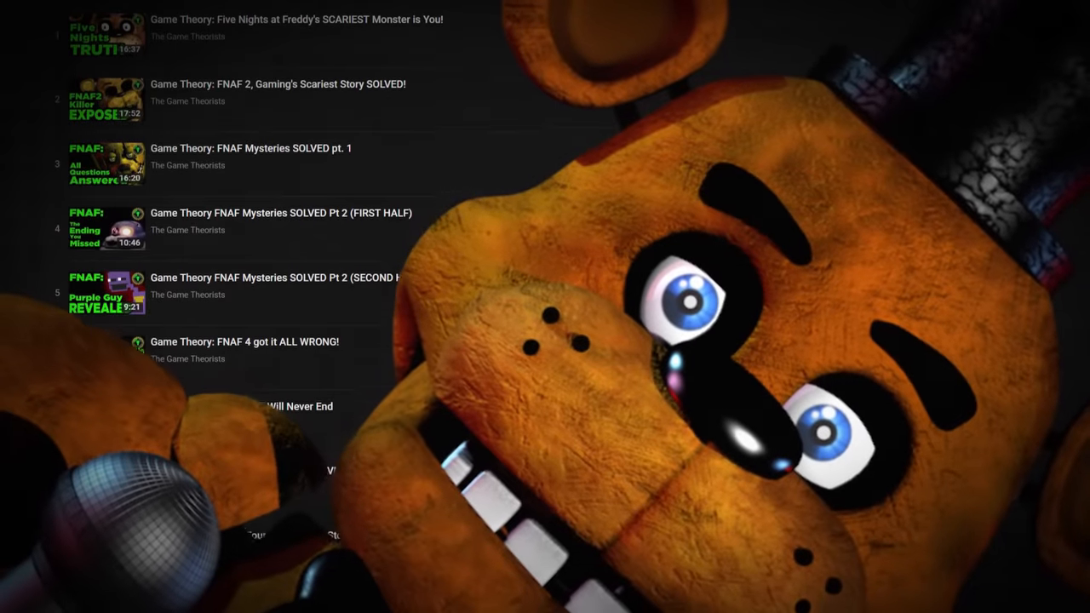
scroll(down, 3)
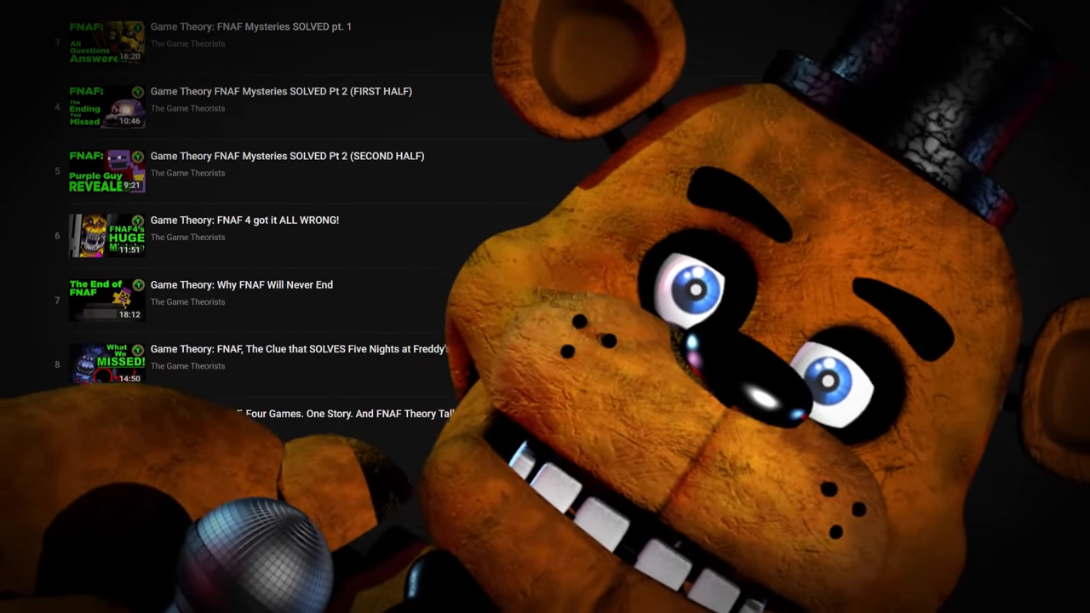
scroll(down, 3)
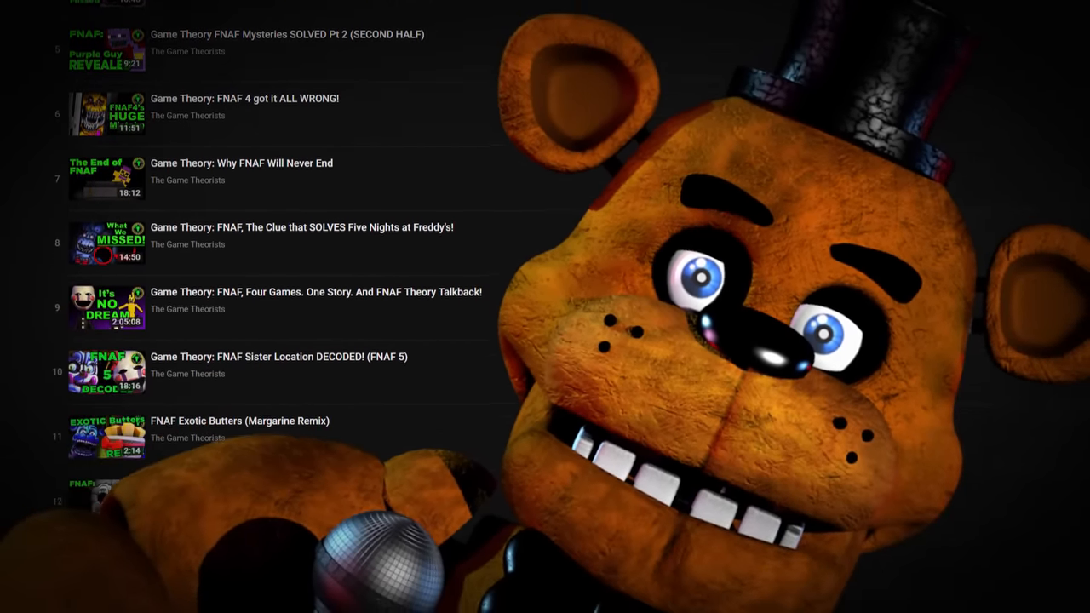
scroll(down, 3)
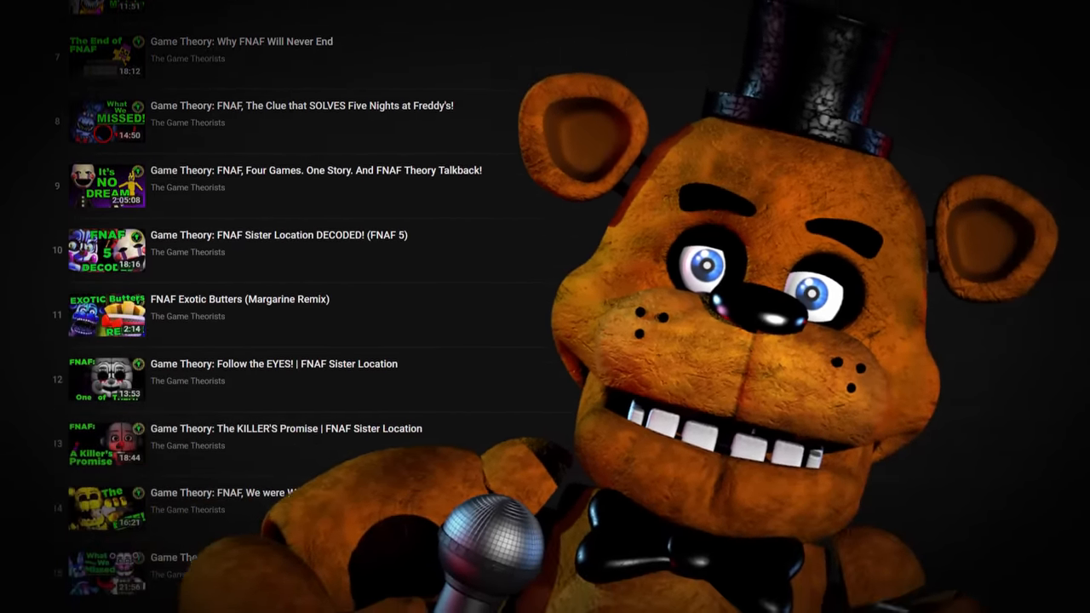
scroll(down, 3)
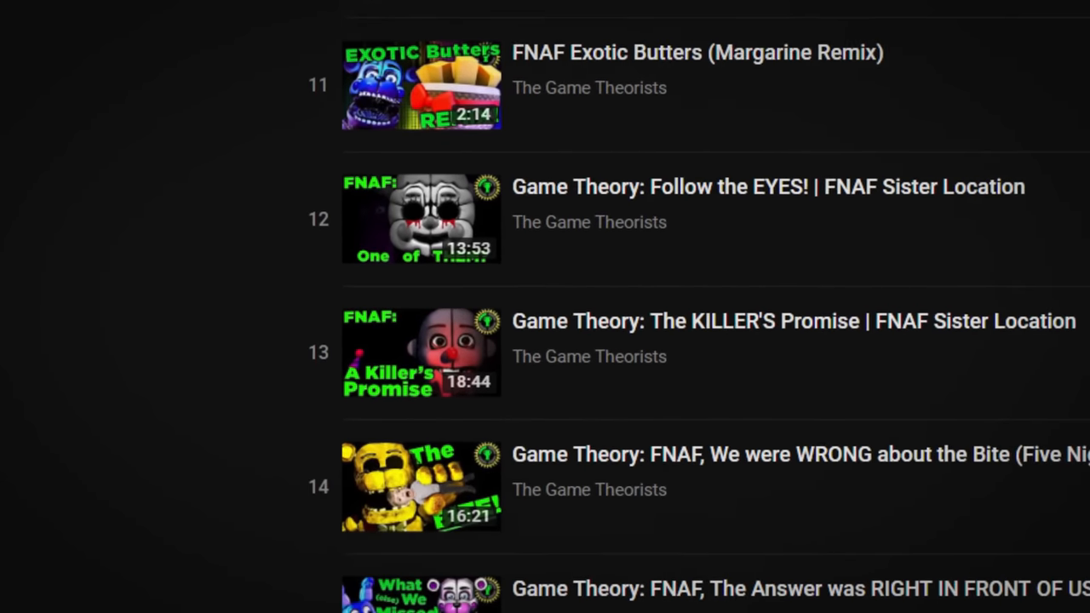
scroll(down, 3)
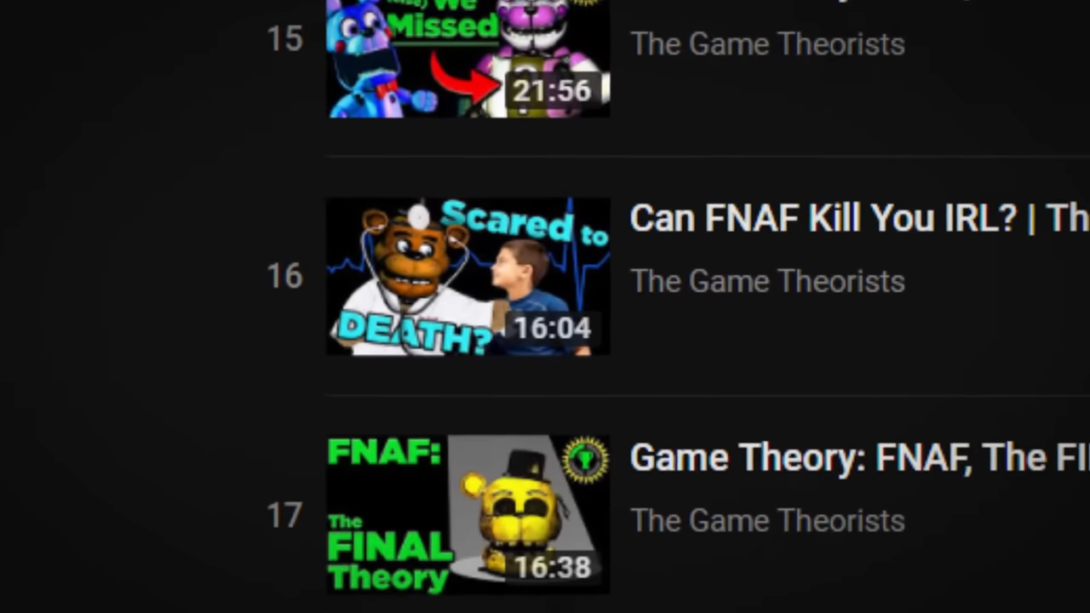